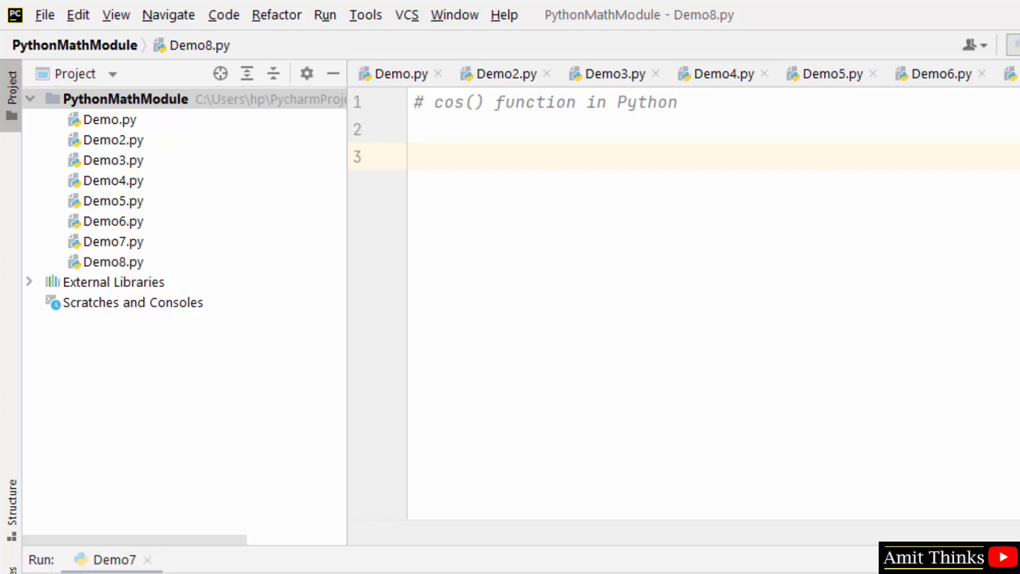
Write 'import math as m' and begin print(m.cos()) on the next line of Demo8.py
{"action": "type", "text": "import math a"}
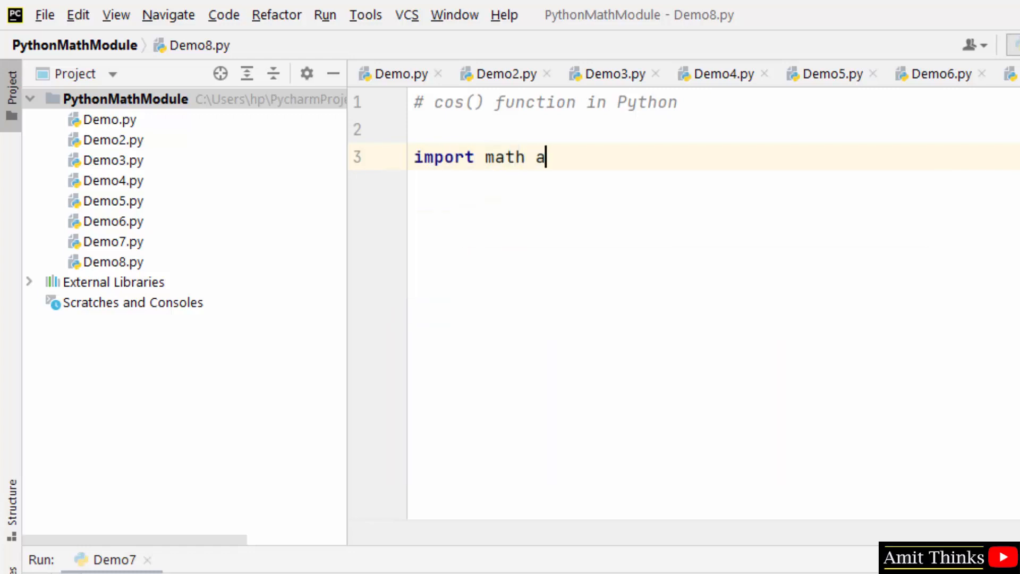
{"action": "type", "text": "s m"}
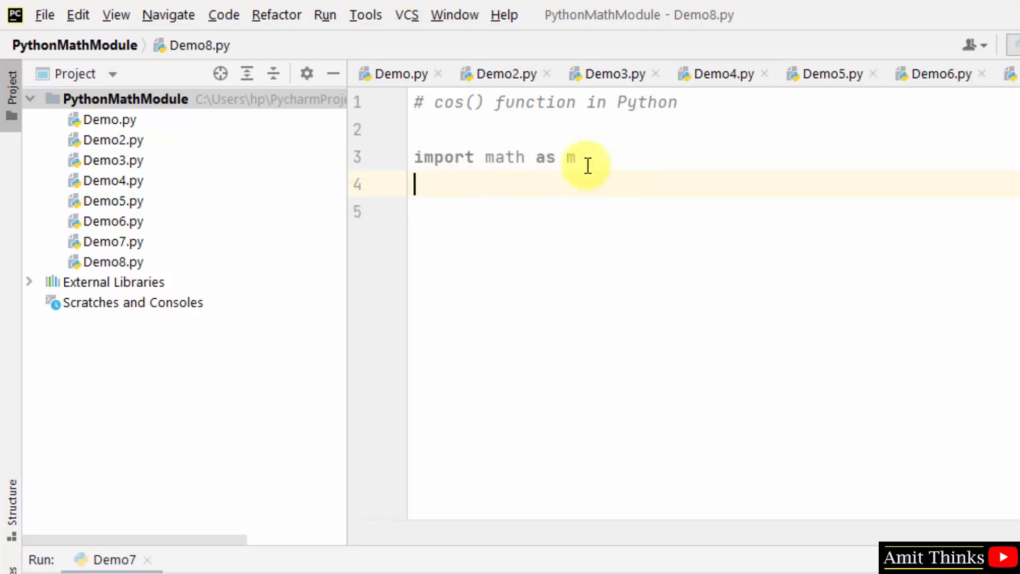
{"action": "type", "text": "print(m"}
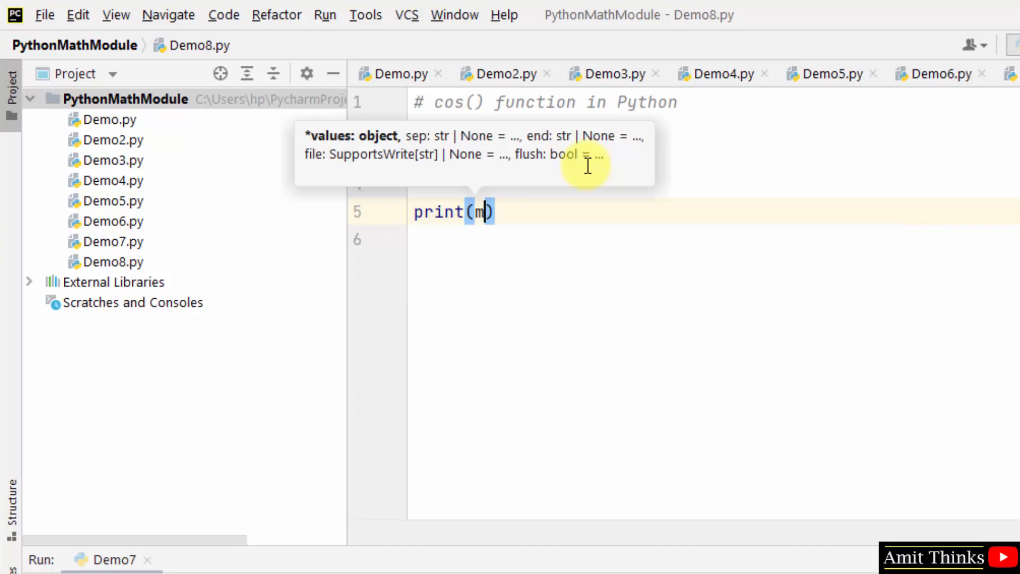
{"action": "type", "text": "."}
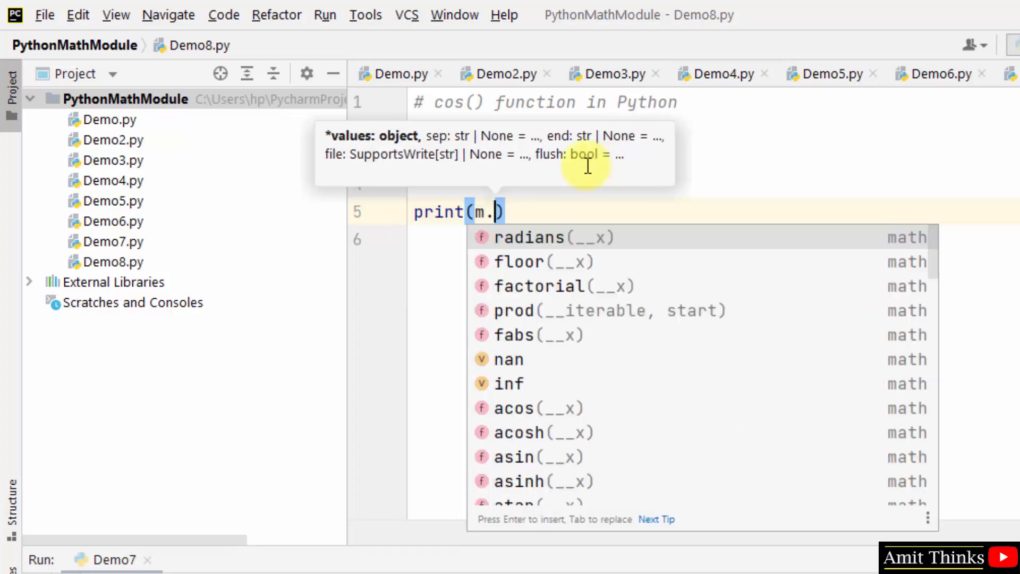
{"action": "type", "text": "cos("}
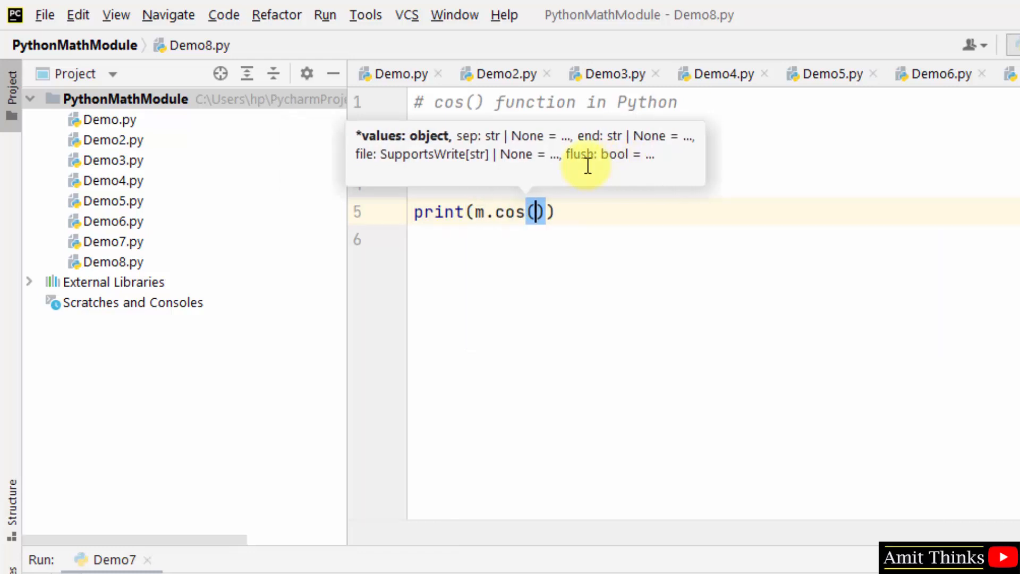
Run the Demo8 script with print(m.cos(10)) from the editor context menu
{"action": "right_click", "coordinate": [520, 239]}
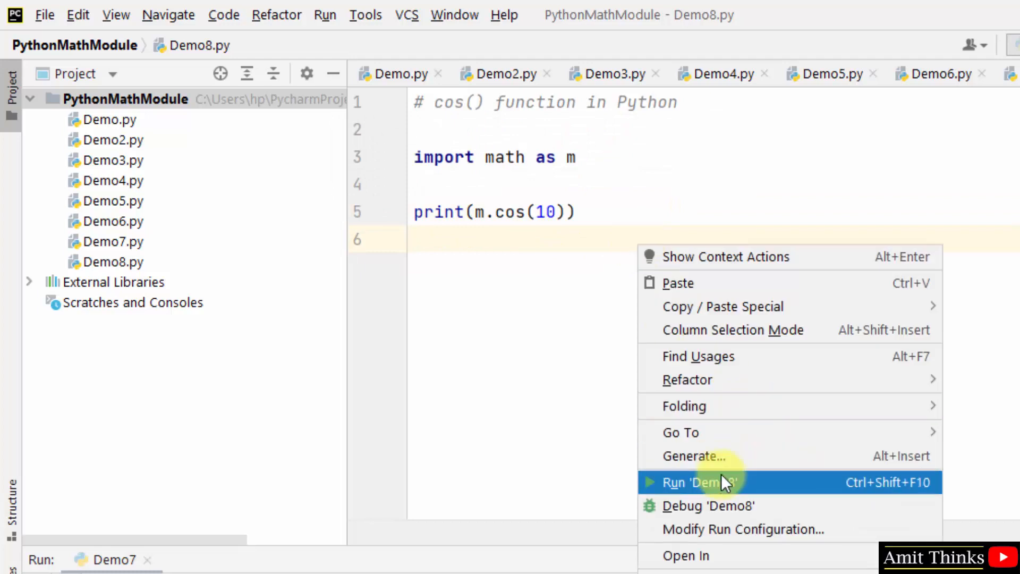
{"action": "left_click", "coordinate": [698, 482]}
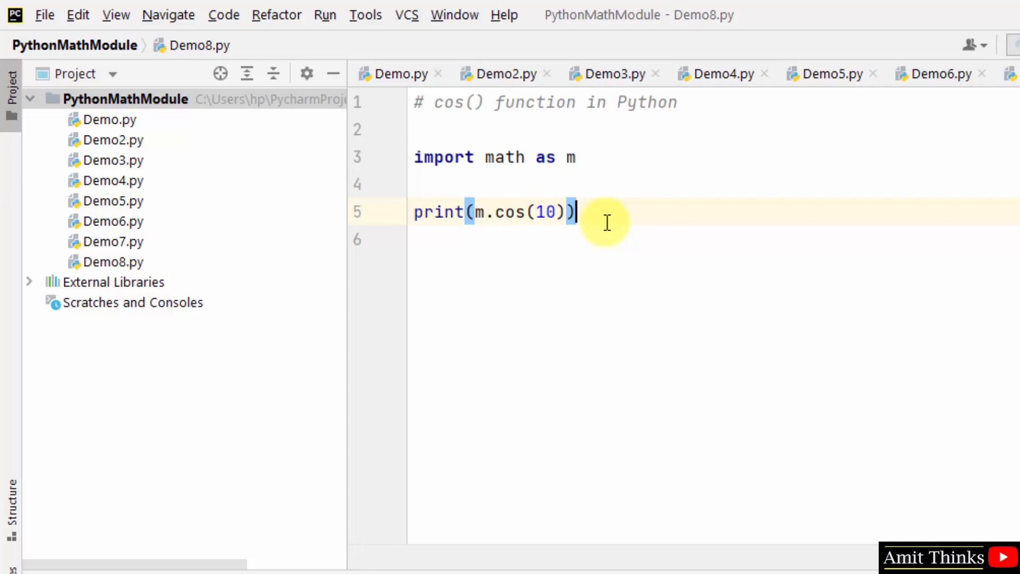
Start a second print(m.cos(m.r line on a new line, heading toward m.radians
{"action": "key", "text": "Enter"}
{"action": "type", "text": "print(m.cos("}
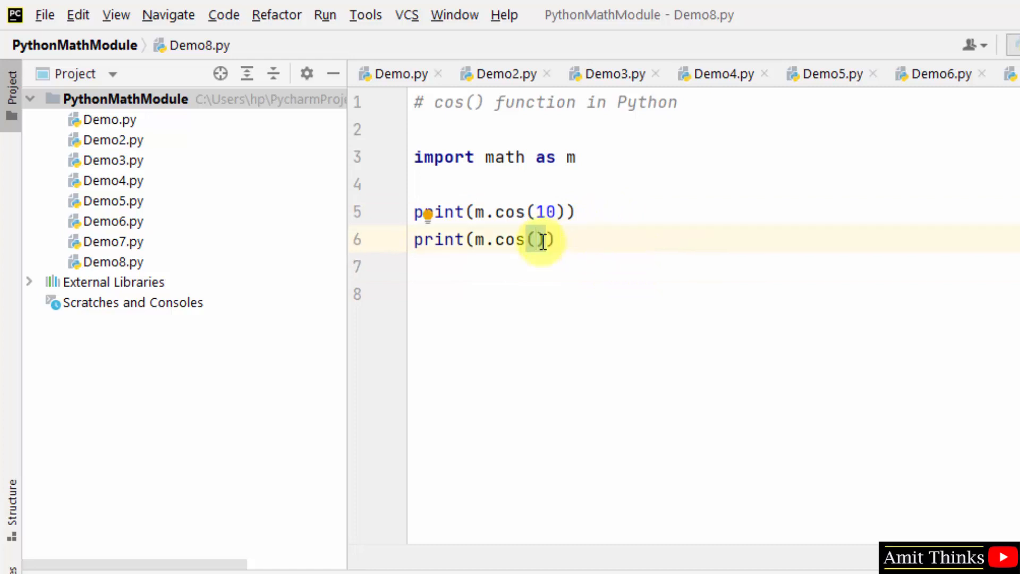
{"action": "type", "text": "mat"}
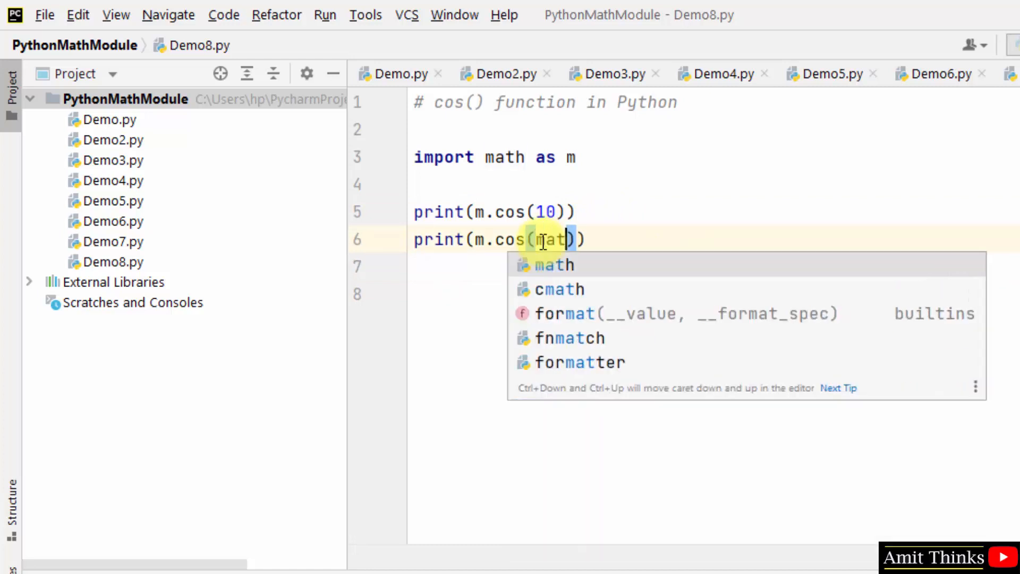
{"action": "type", "text": "m.r"}
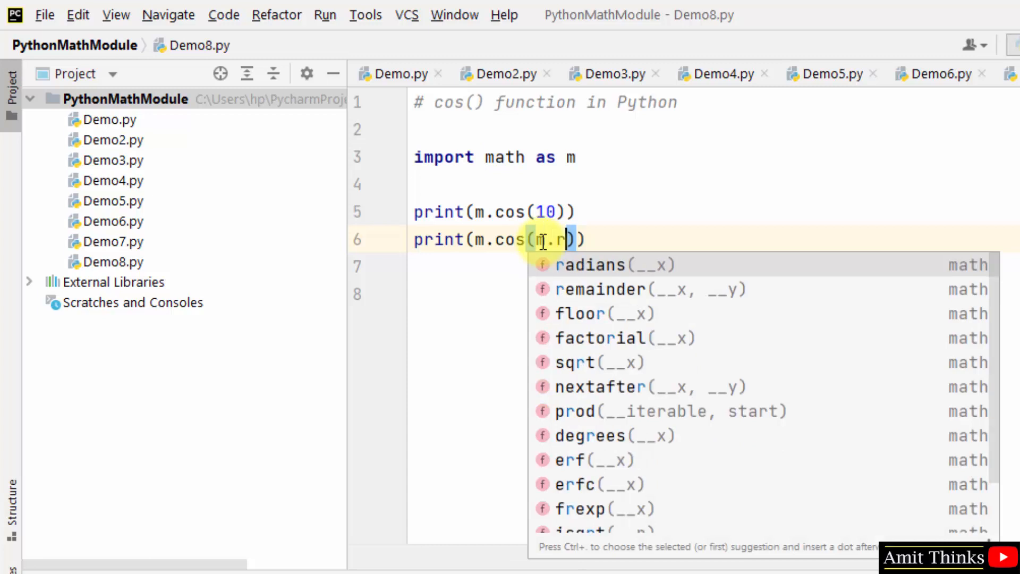